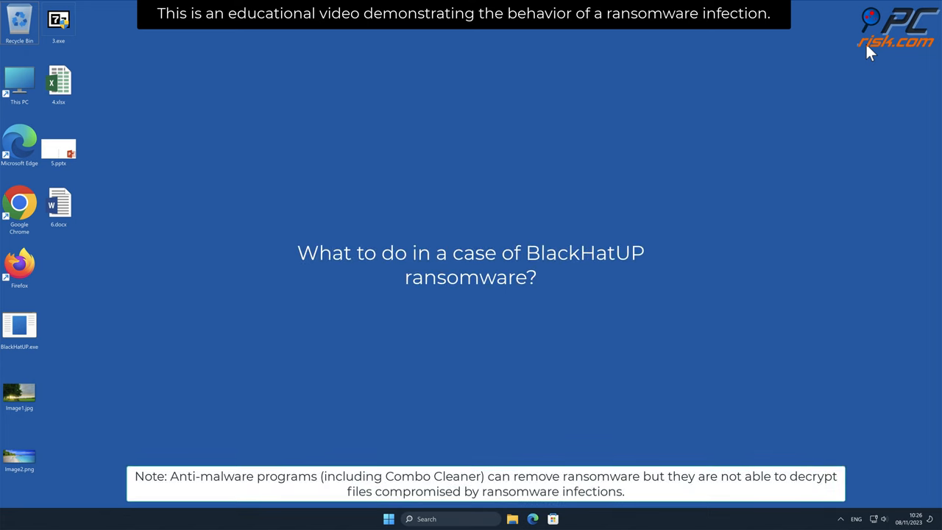
mouse_move(206, 438)
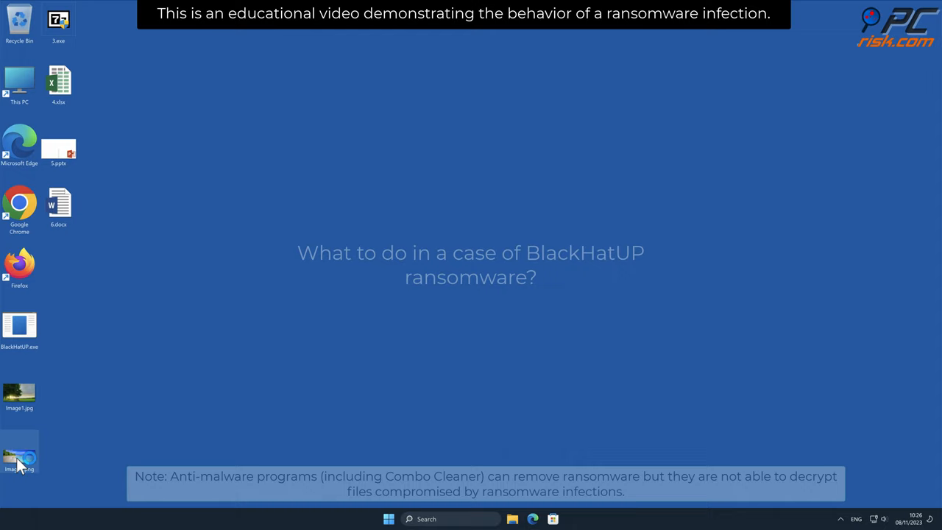
View the Image2.png beach picture and close the viewer
double_click(19, 456)
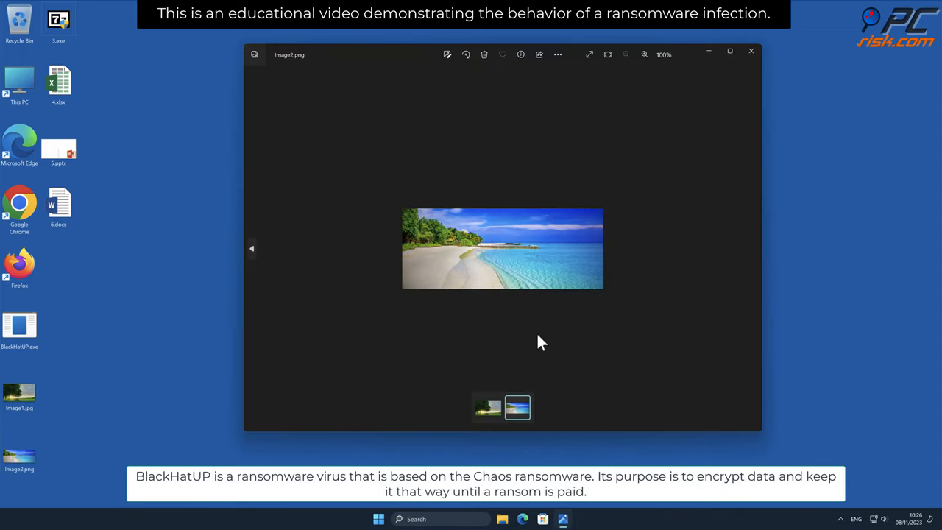
mouse_move(853, 226)
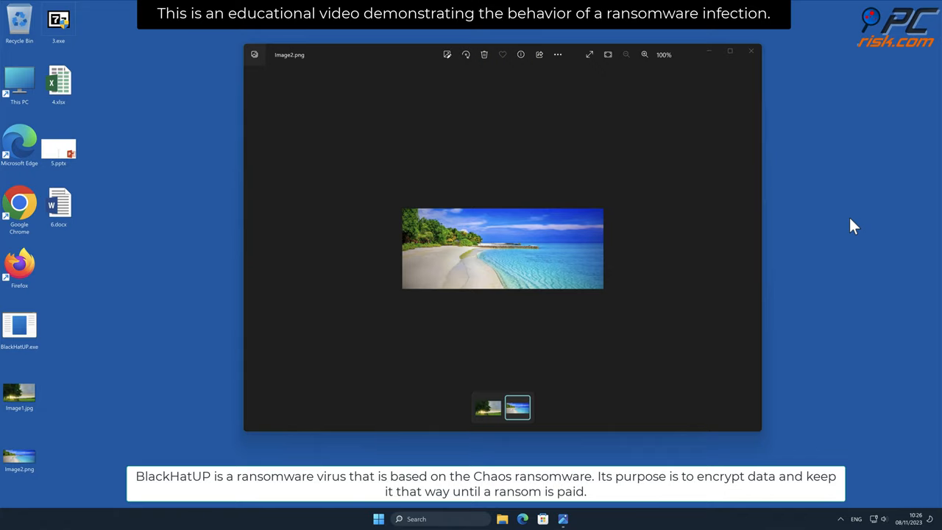
mouse_move(751, 51)
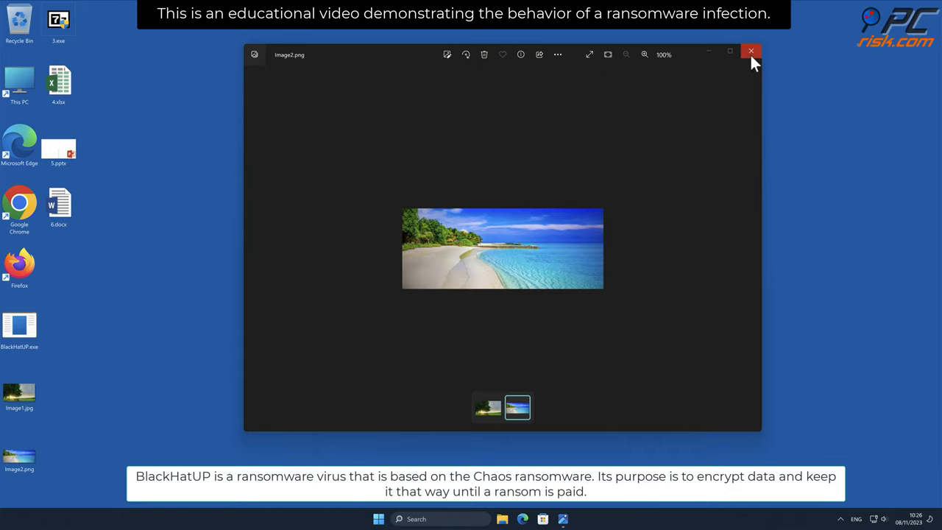
click(750, 52)
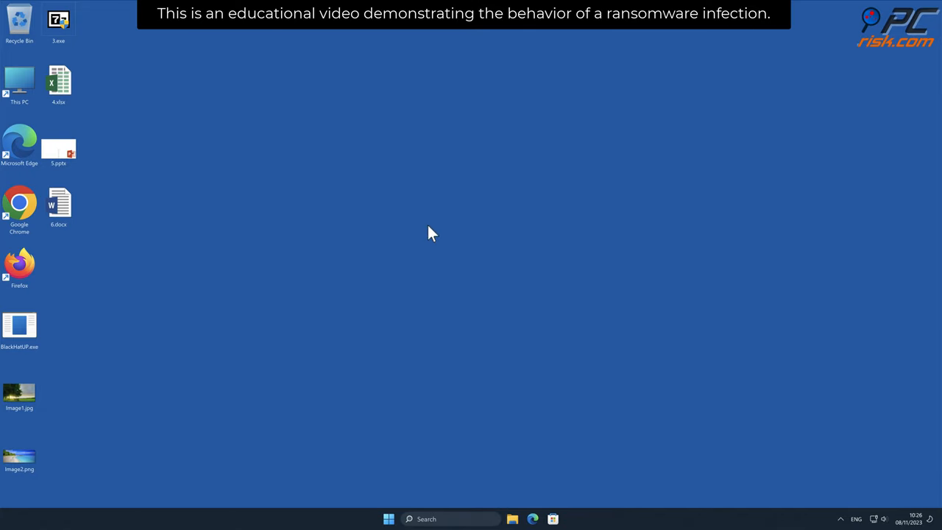
Launch BlackHatUP.exe from the desktop and approve the UAC prompt with Yes
right_click(19, 326)
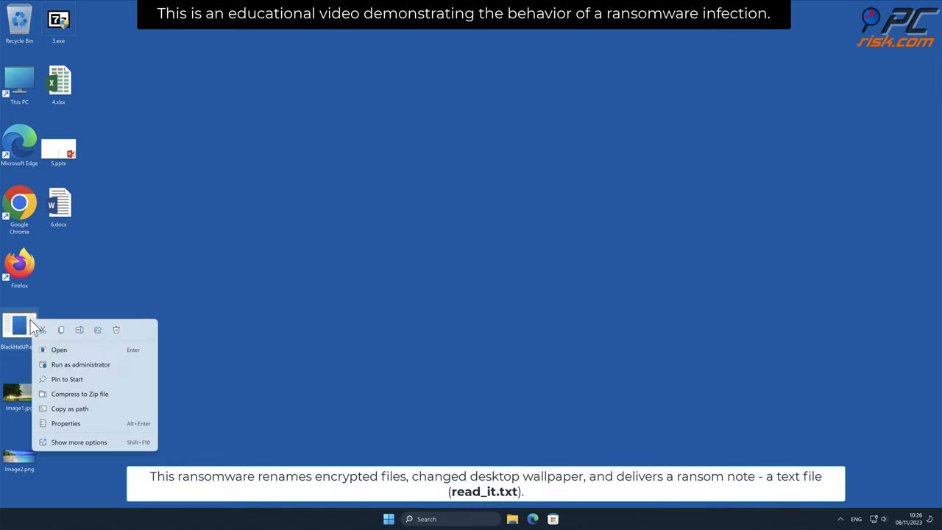
click(120, 371)
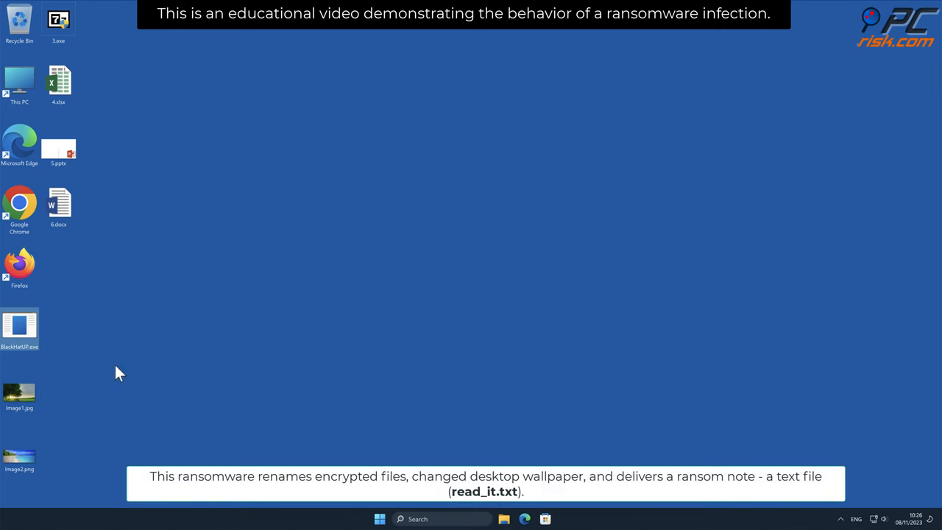
double_click(19, 327)
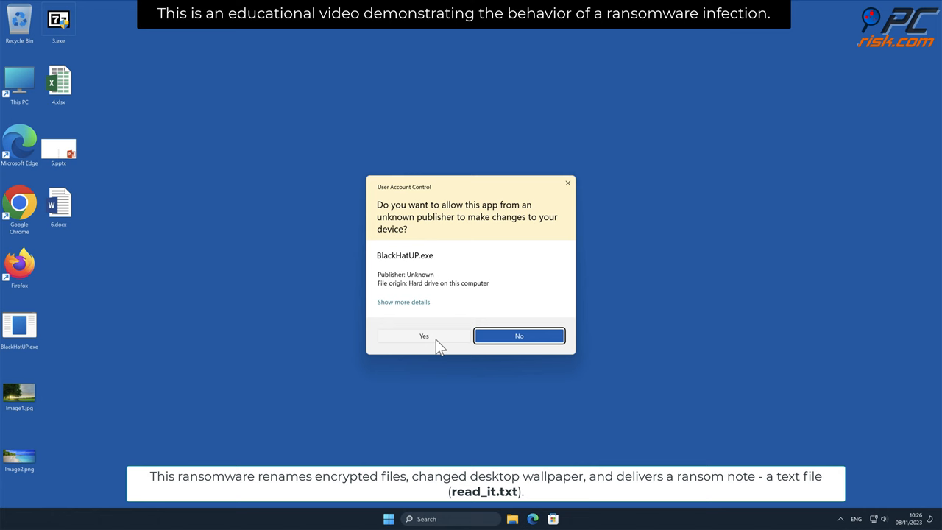
click(424, 335)
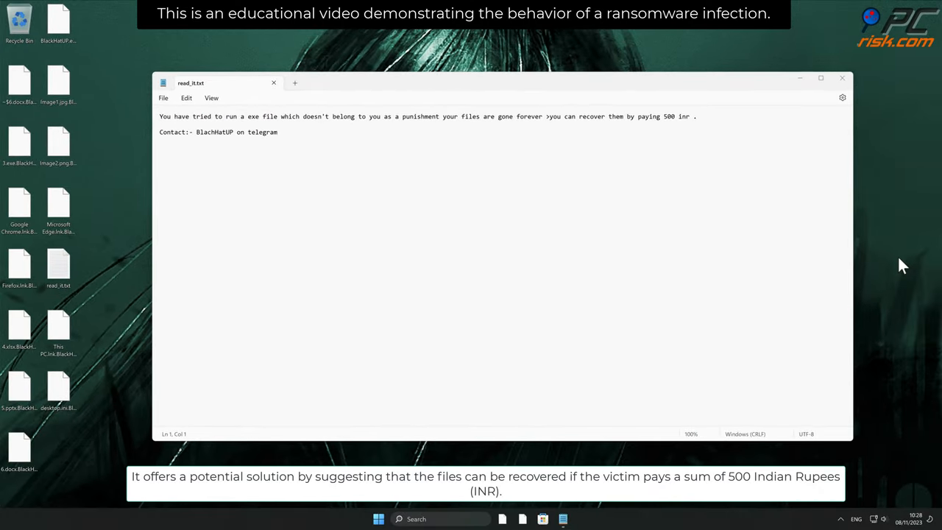
Close the read_it.txt ransom note in Notepad
click(842, 78)
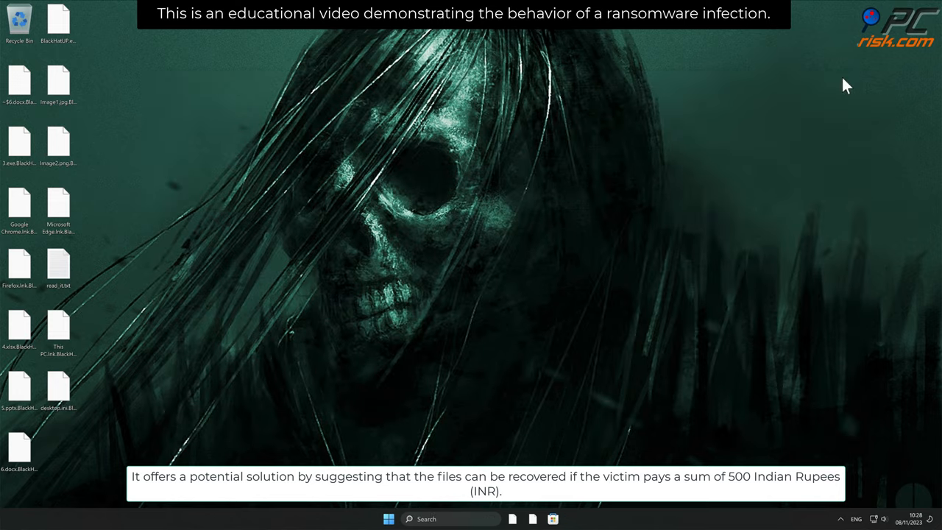
Try opening the encrypted Image2.png file, then deselect it
click(58, 144)
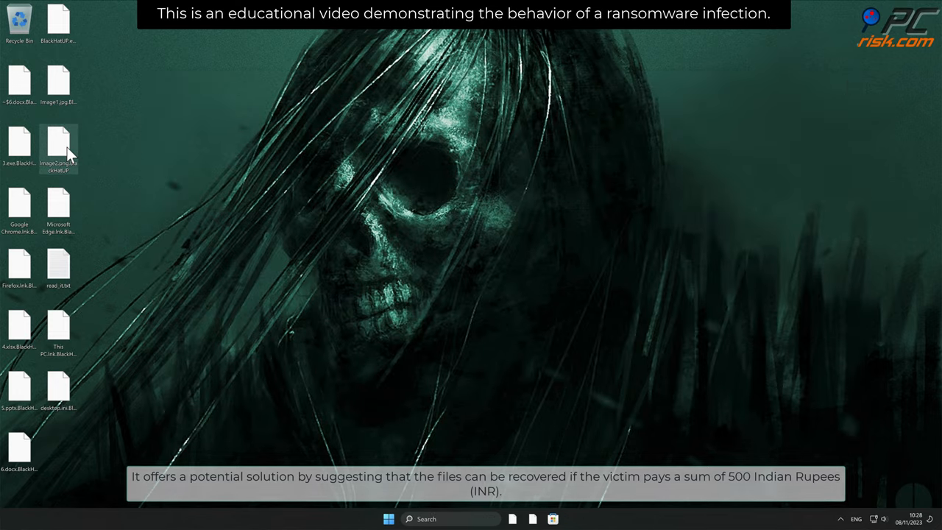
double_click(58, 145)
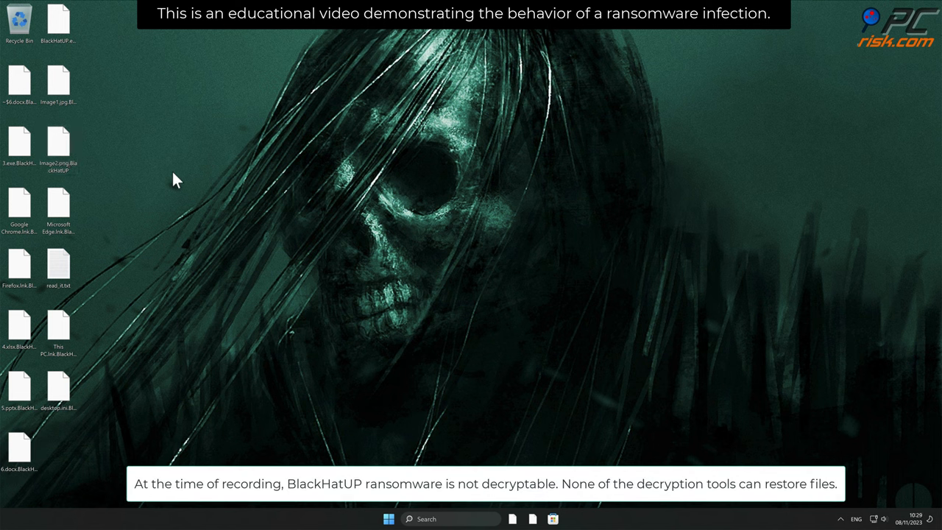
click(58, 267)
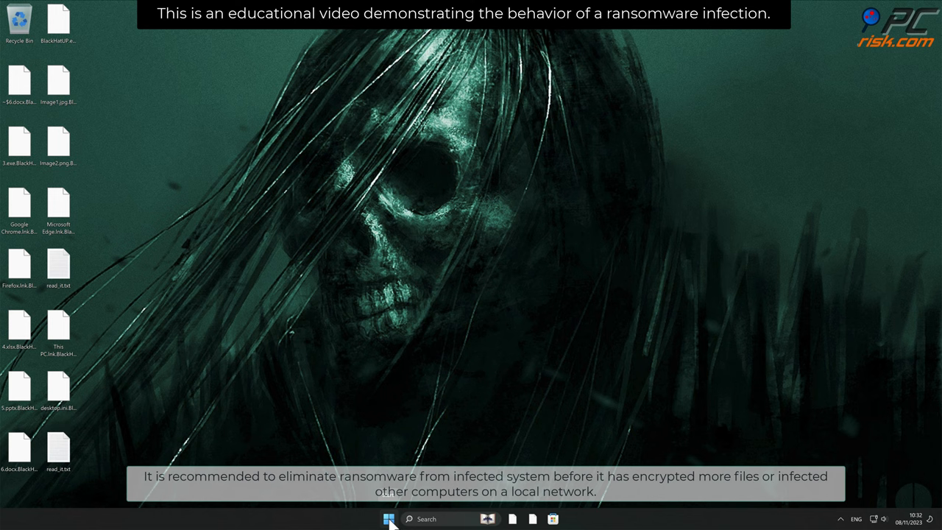
Launch Microsoft Edge from the pinned apps in Start
click(389, 519)
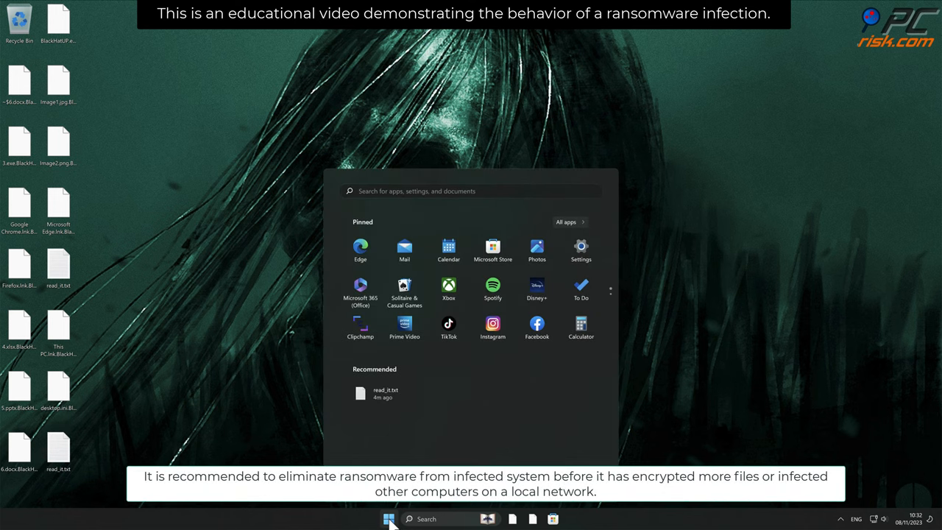
click(360, 249)
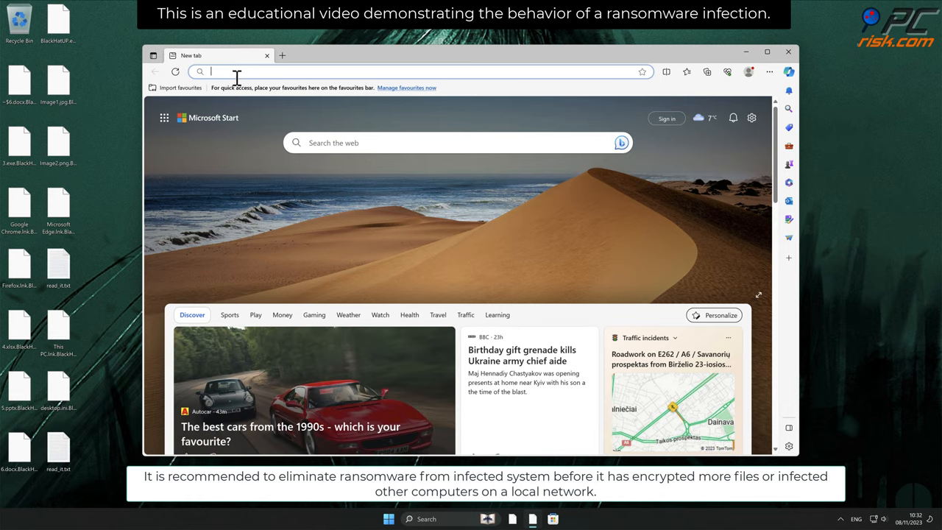
Go to combocleaner.com, download CCSetup.exe and run it from Downloads
text(www.combocleaner.com)
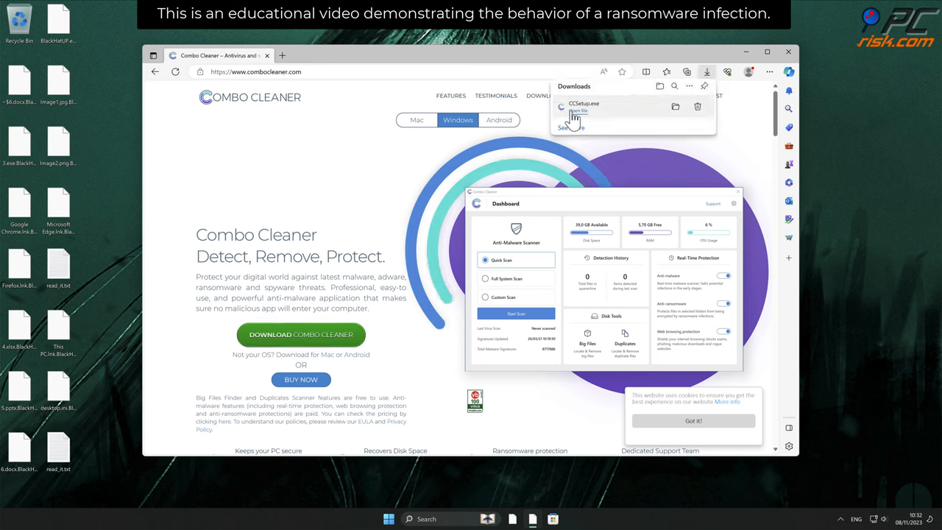
click(578, 110)
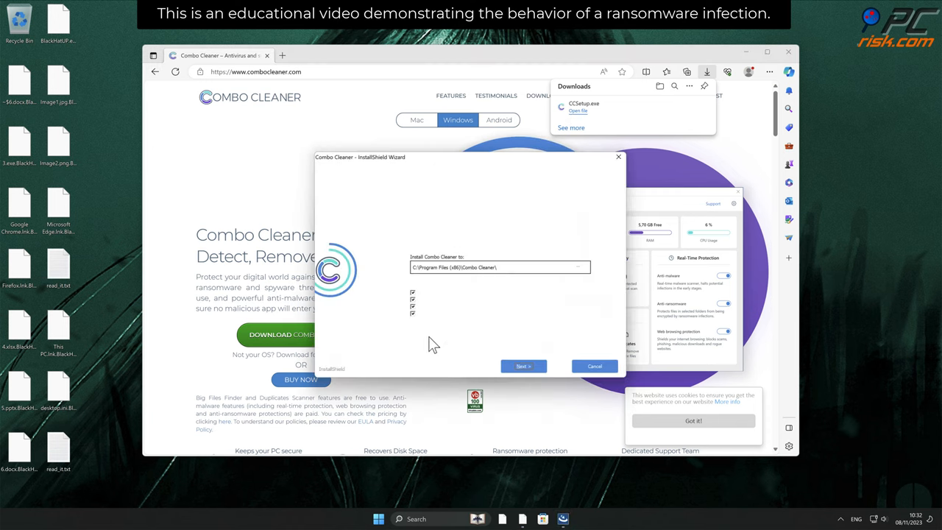
Install Combo Cleaner to Program Files and finish with 'Launch Combo Cleaner' checked
click(523, 368)
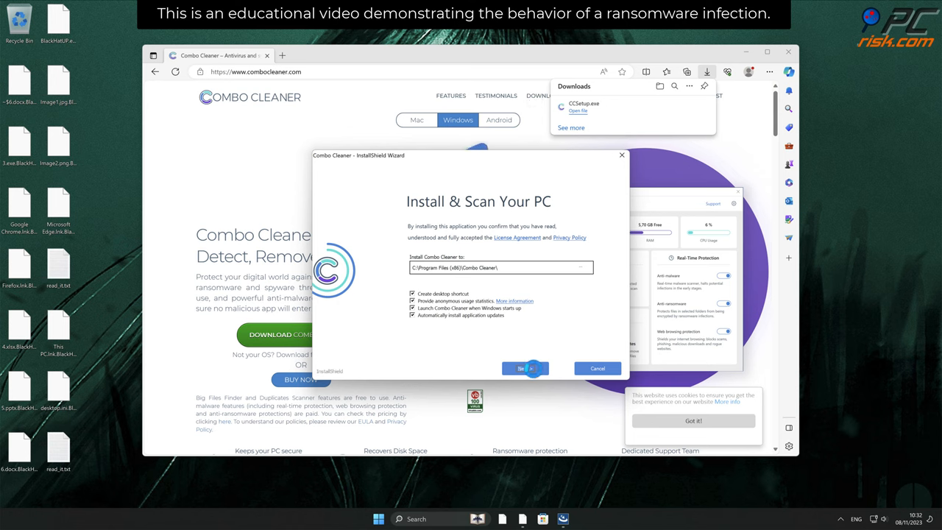
click(525, 368)
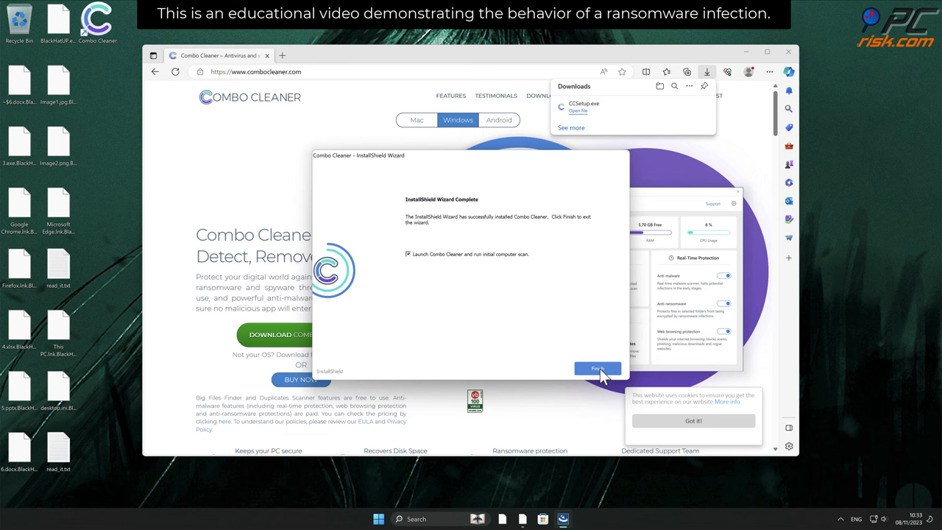
click(597, 369)
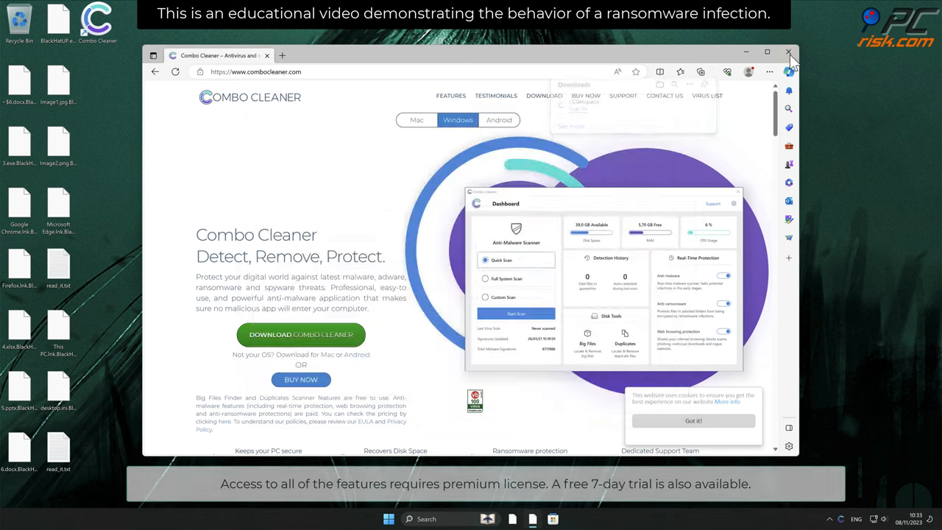
Close Edge and start the initial computer scan from the Combo Cleaner dashboard
click(788, 53)
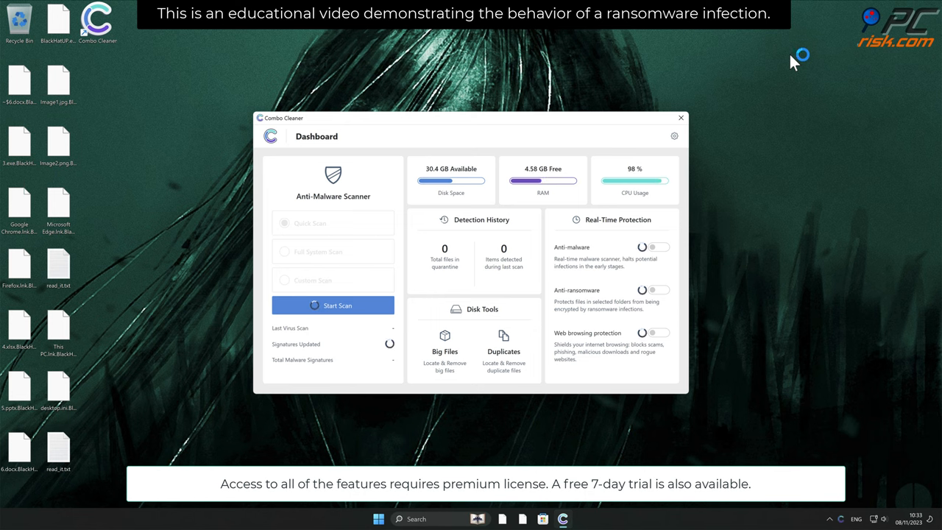
click(333, 305)
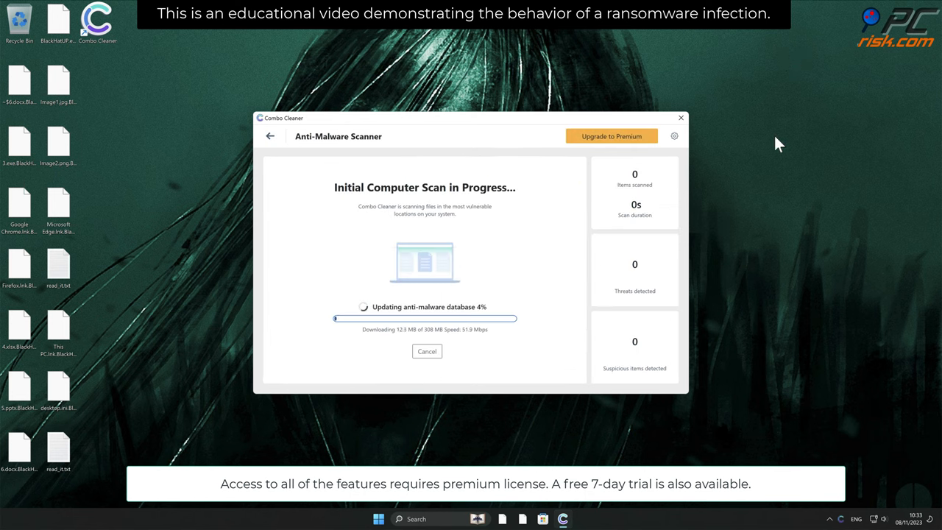
mouse_move(701, 271)
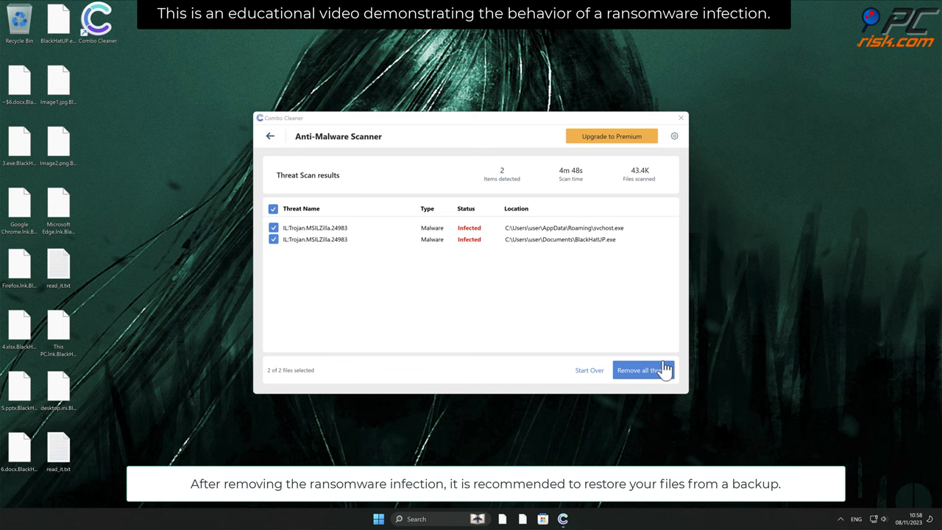
Choose Remove all threats and activate the Combo Cleaner license key
click(638, 370)
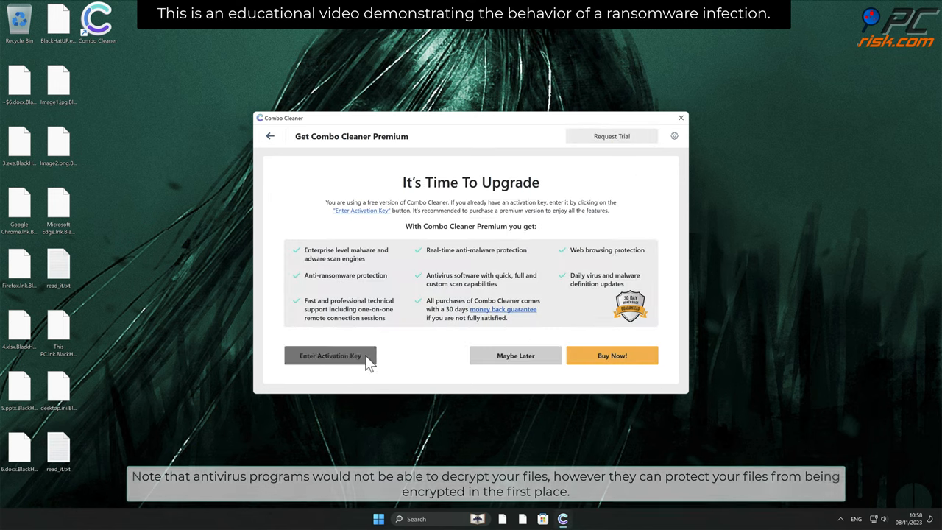
click(331, 355)
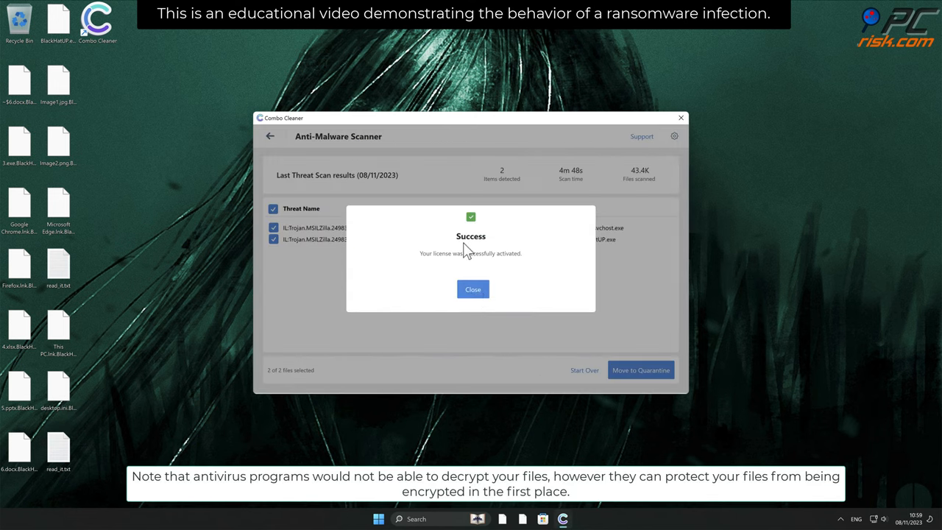
click(472, 289)
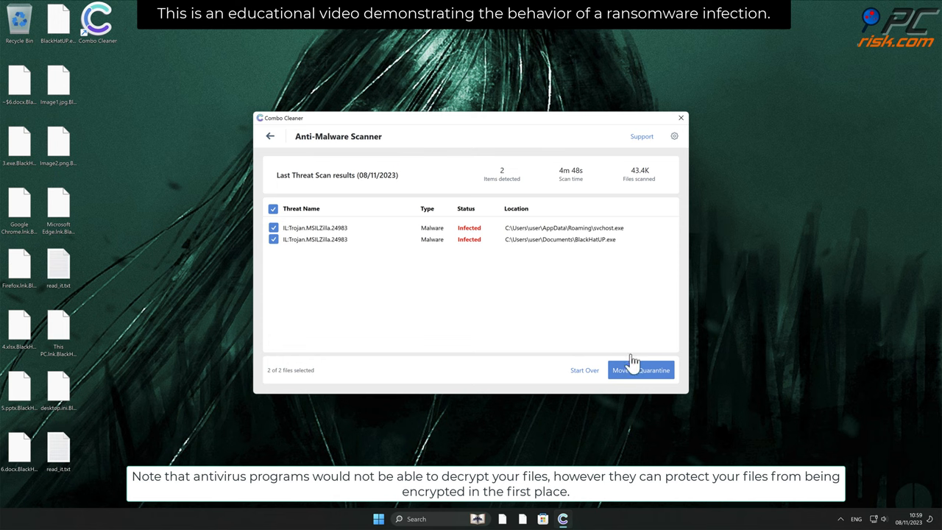
Move both detected Trojans to quarantine and dismiss the scan summary
click(641, 369)
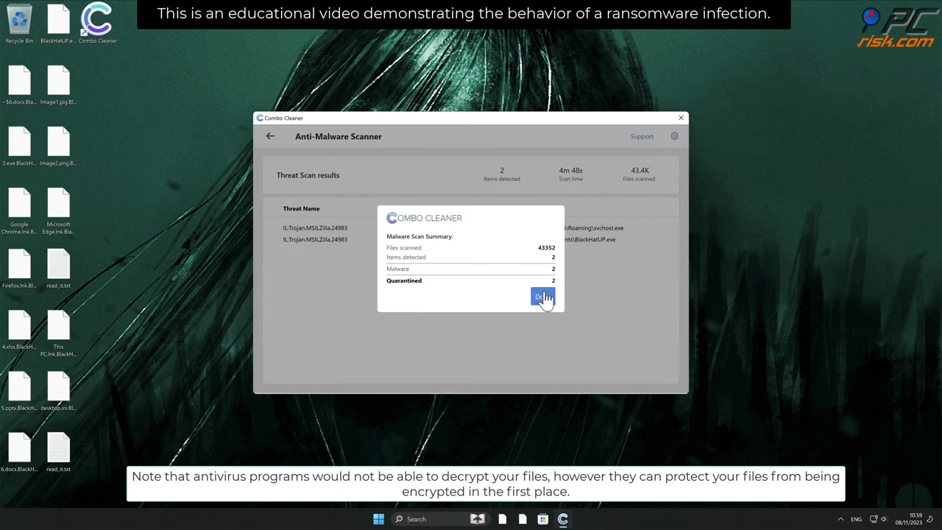
click(543, 297)
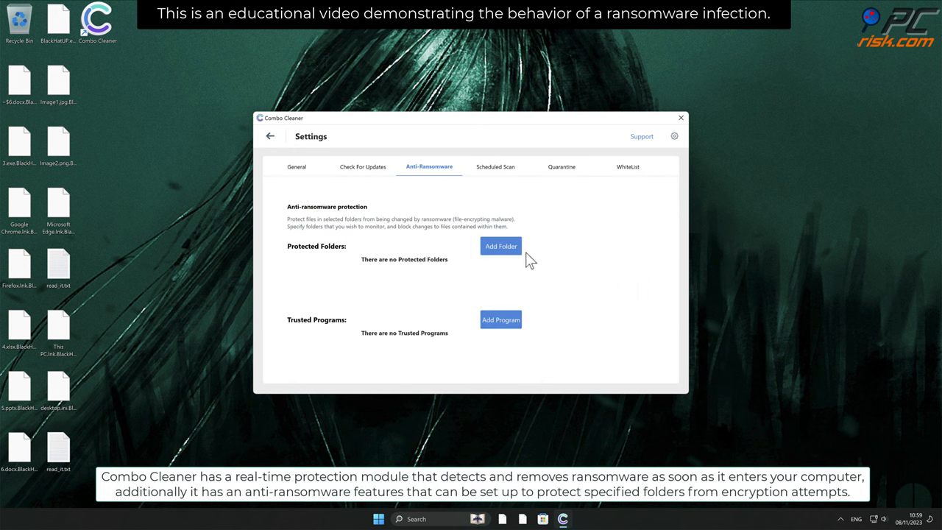
Add the Desktop folder to ransomware-protected folders and return to the dashboard
click(500, 246)
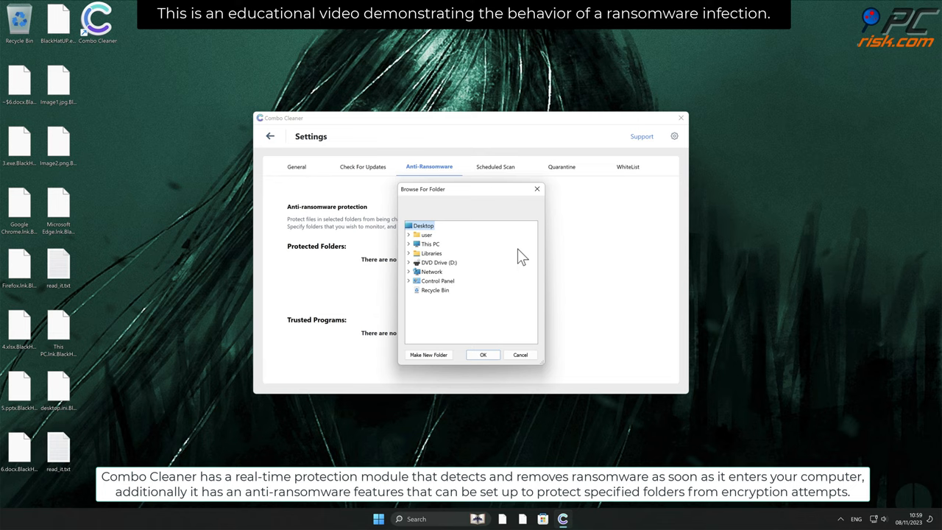
mouse_move(425, 234)
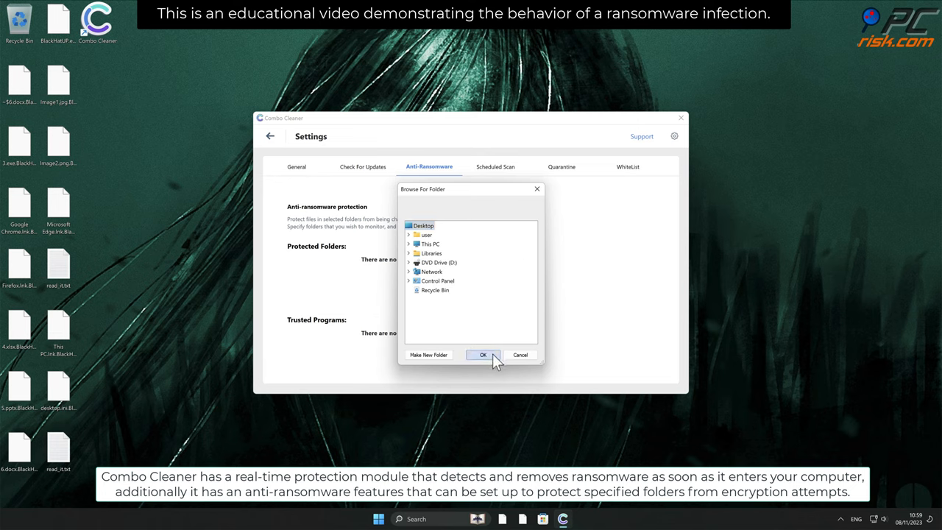
click(483, 355)
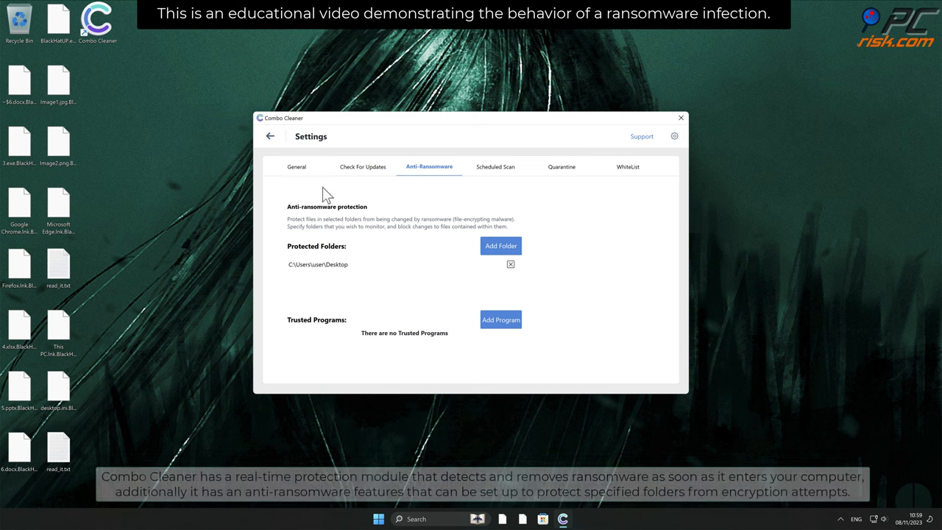
click(270, 136)
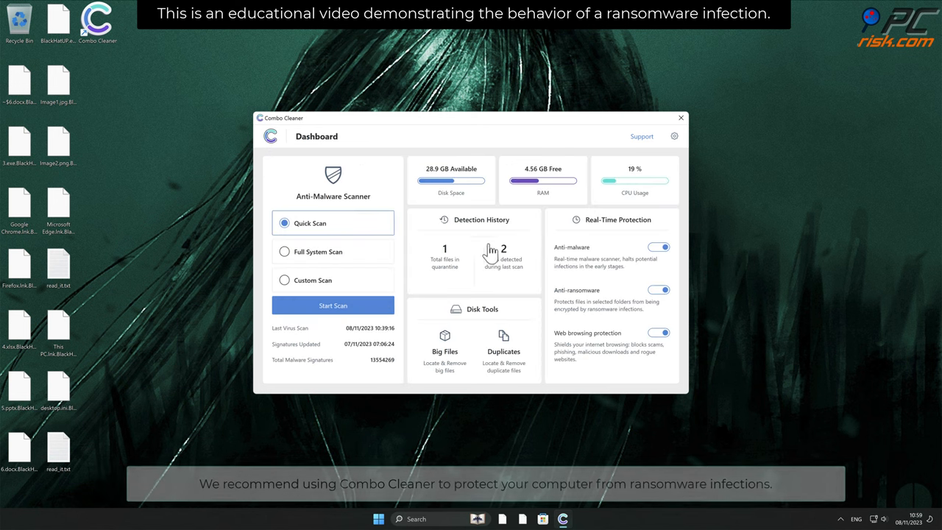
mouse_move(545, 304)
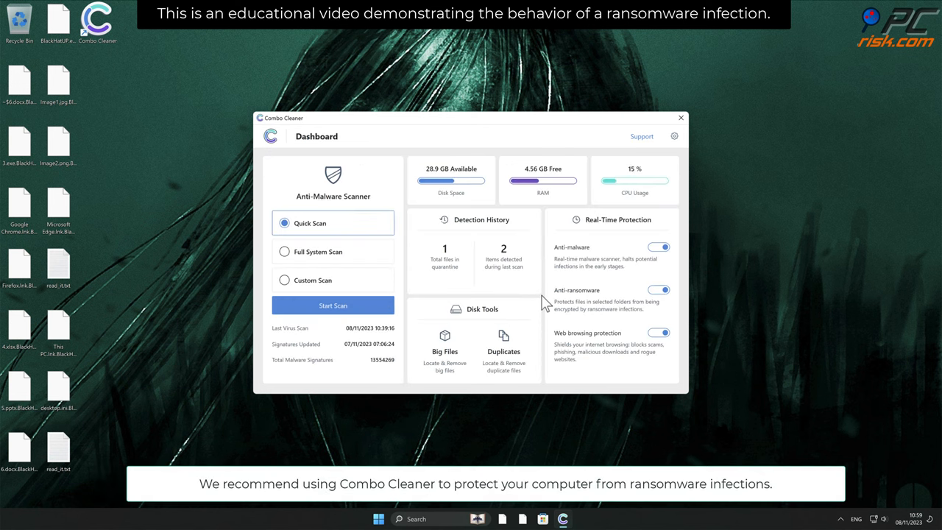